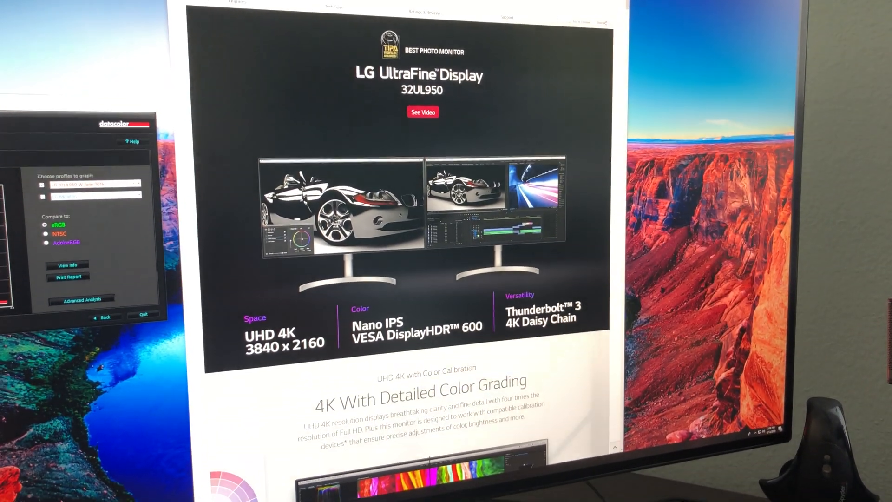
Scroll the 32UL950 product page past the HDR and Thunderbolt 3 sections to On-Screen Control.
{"action": "scroll", "scroll_direction": "down", "scroll_amount": 3}
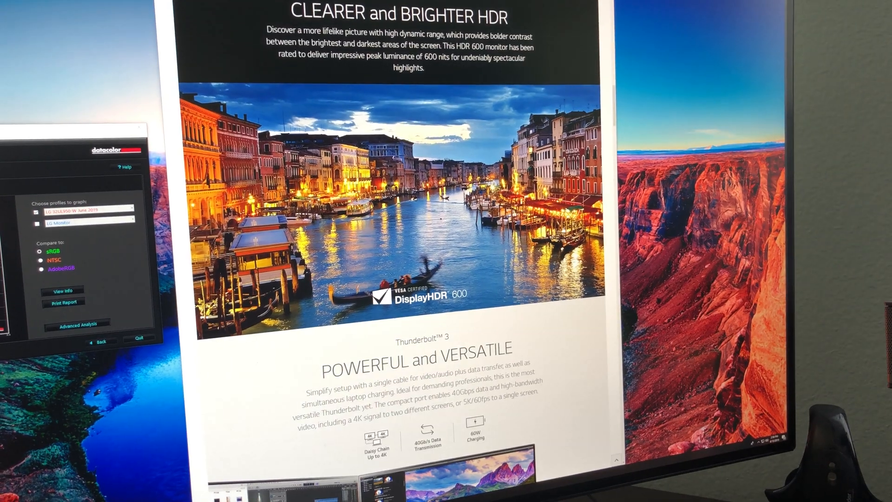
{"action": "scroll", "scroll_direction": "down", "scroll_amount": 3}
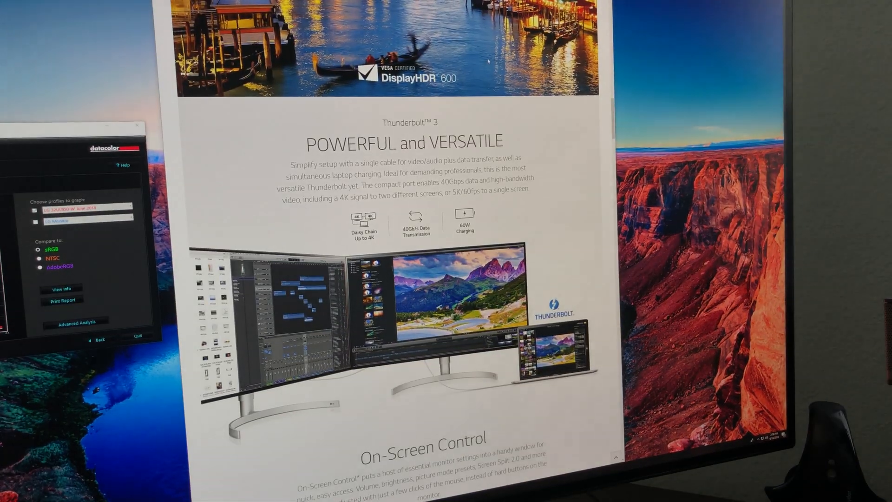
{"action": "scroll", "scroll_direction": "down", "scroll_amount": 3}
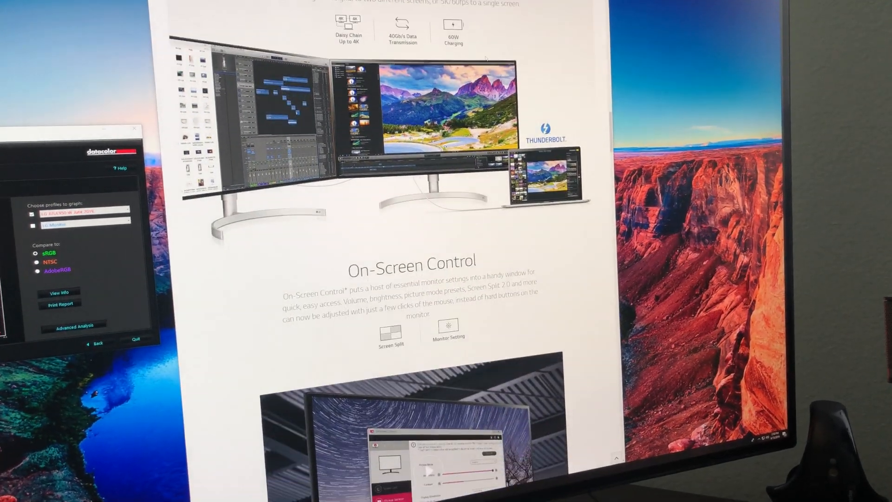
{"action": "scroll", "scroll_direction": "down", "scroll_amount": 3}
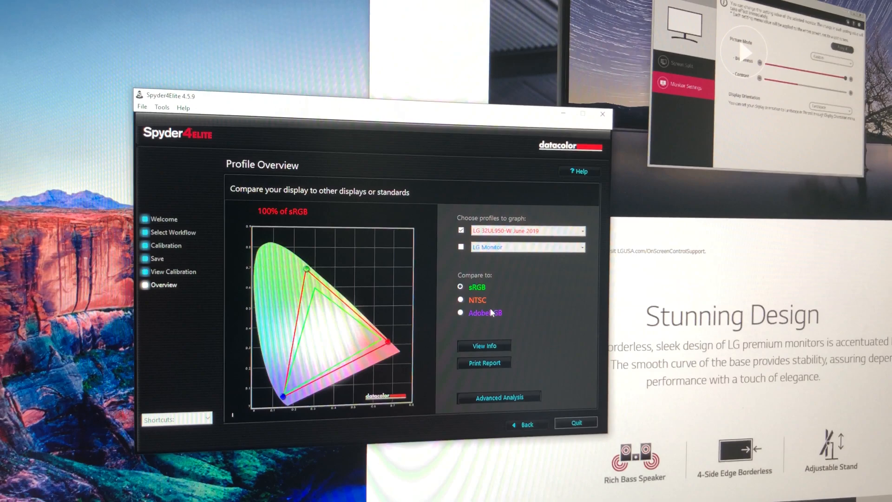
Tick the LG 32UL950 profile and compare it to NTSC, showing 88% coverage.
{"action": "left_click", "coordinate": [461, 300]}
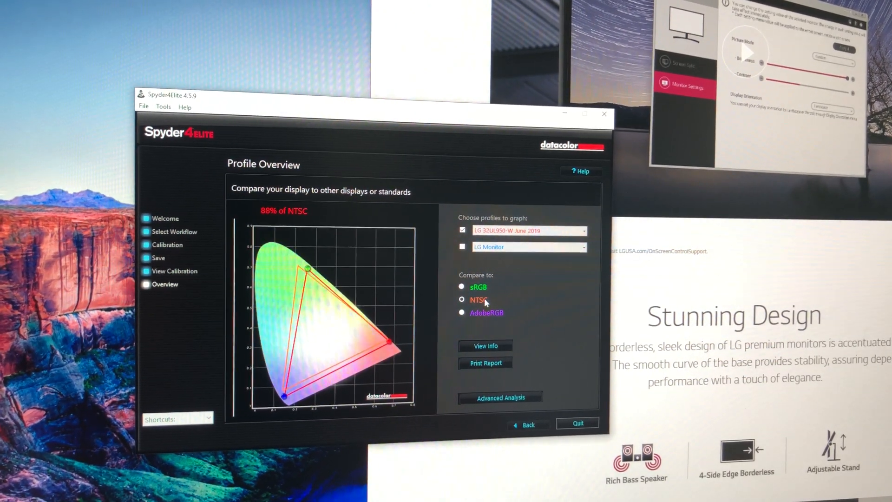
{"action": "left_click", "coordinate": [461, 311]}
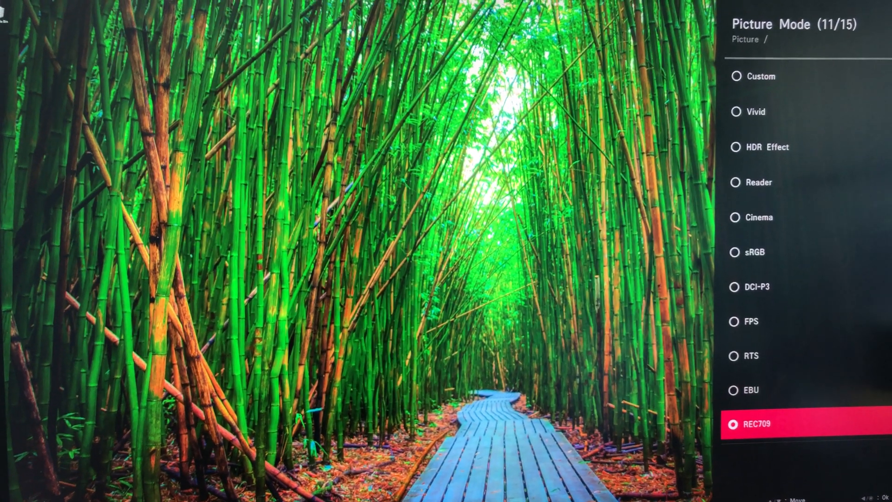
Move down the OSD Picture Mode list to select REC709.
{"action": "key", "text": "Down"}
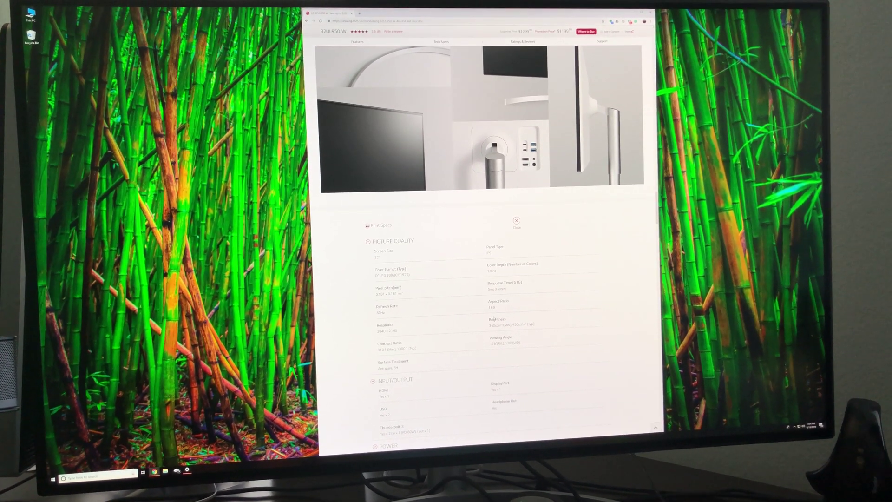
Scroll the All Specs page down to the Picture Quality section.
{"action": "scroll", "scroll_direction": "down", "scroll_amount": 3}
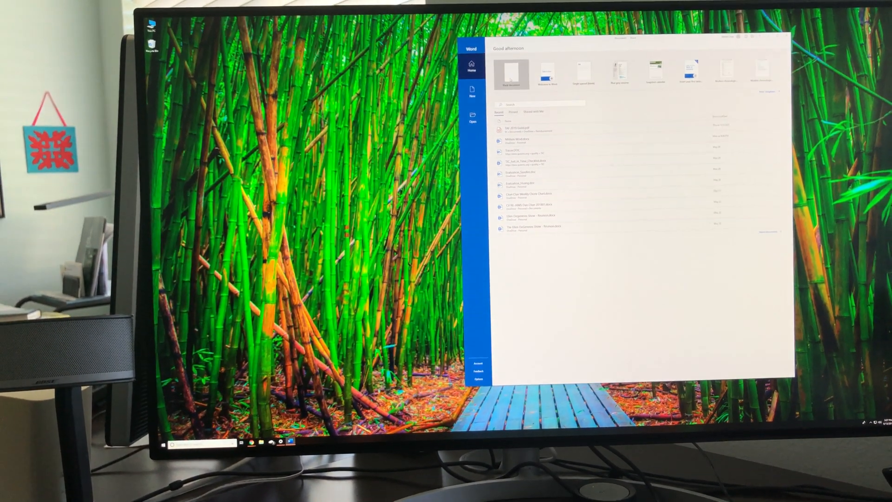
Start a new blank document from Word's start screen.
{"action": "left_click", "coordinate": [509, 73]}
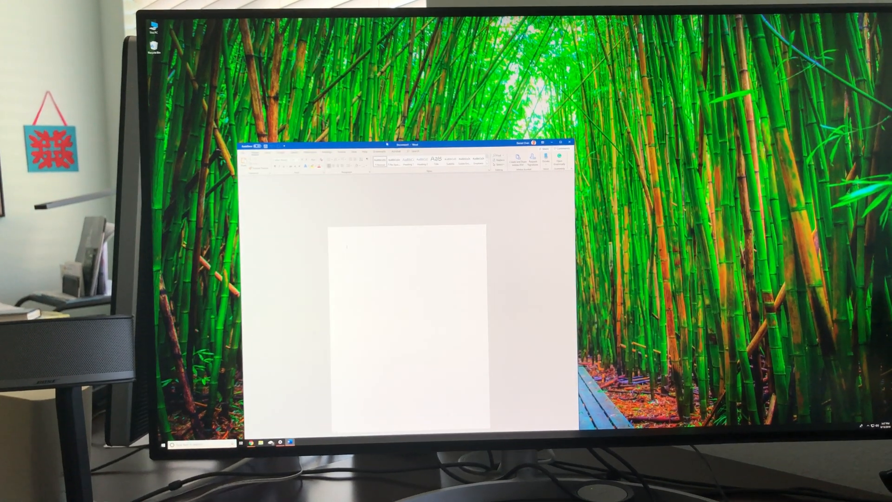